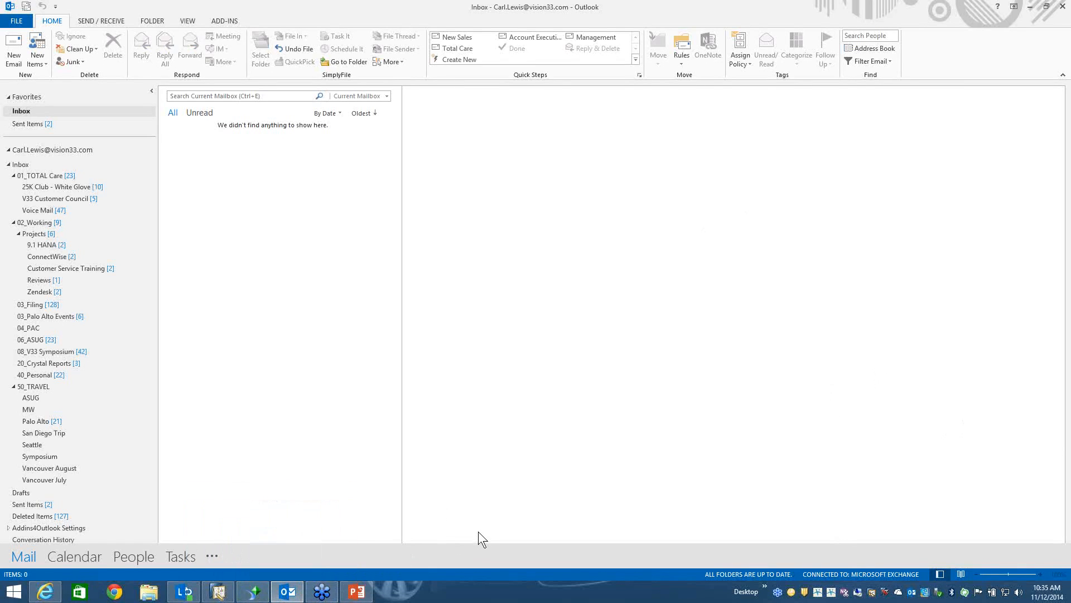
mouse_move(224, 591)
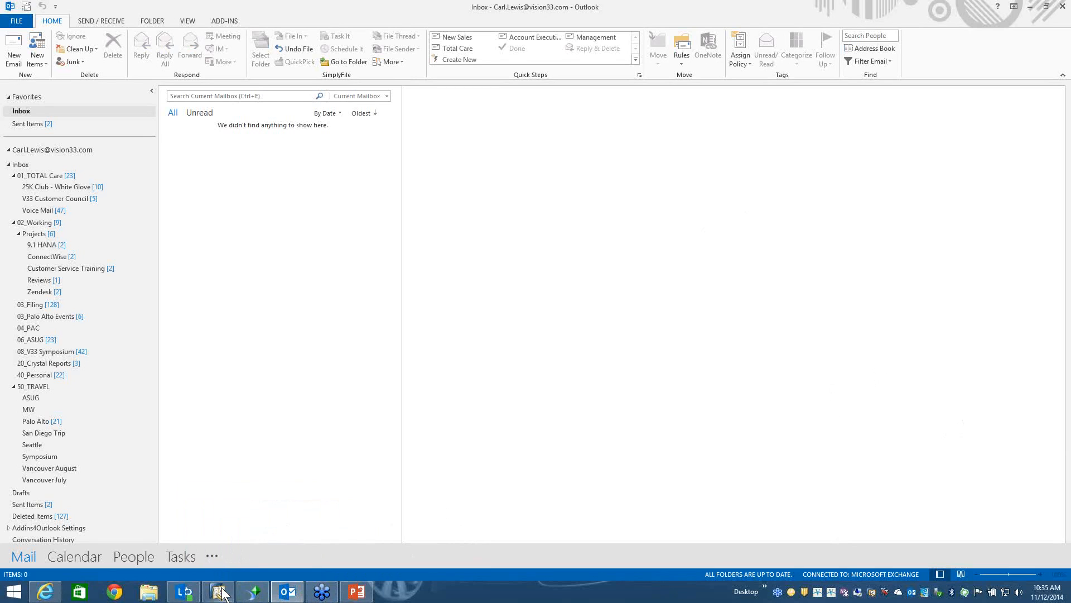
mouse_move(221, 592)
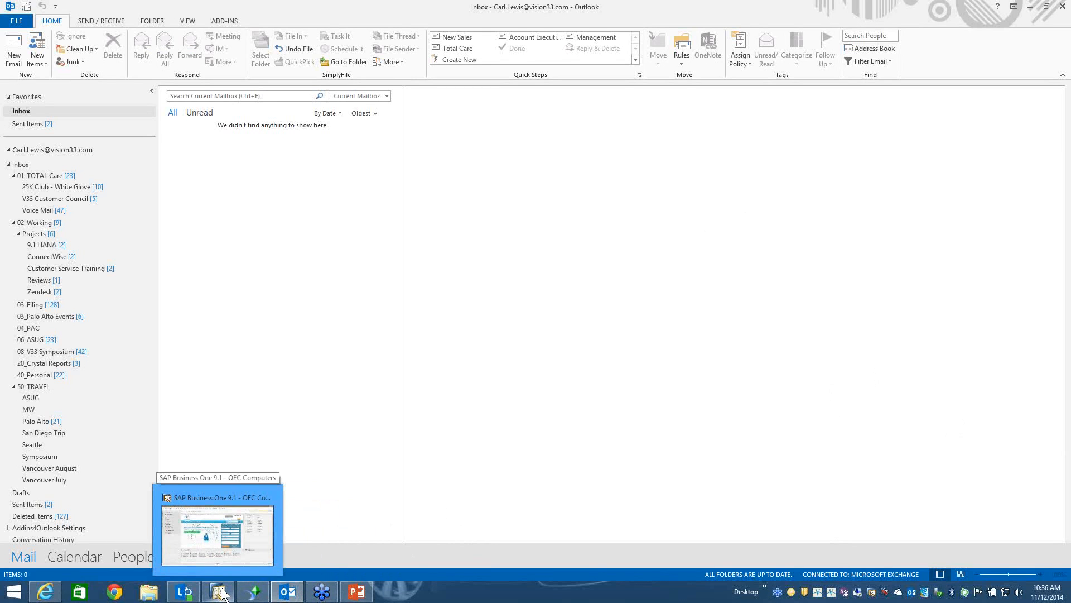
mouse_move(222, 589)
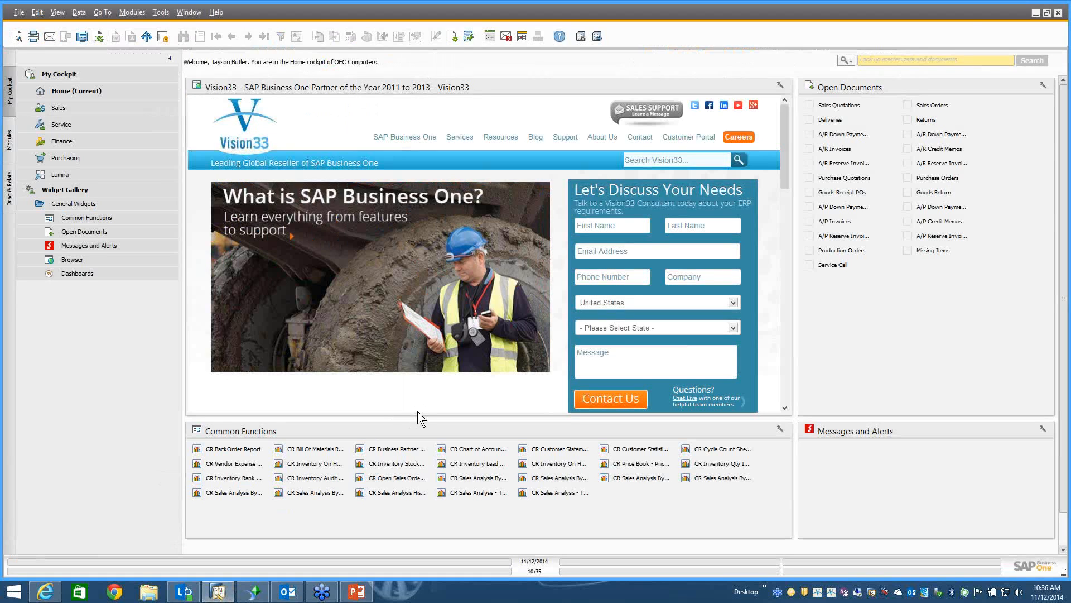
Switch the side panel from cockpit shortcuts to the Modules list
left_click(8, 129)
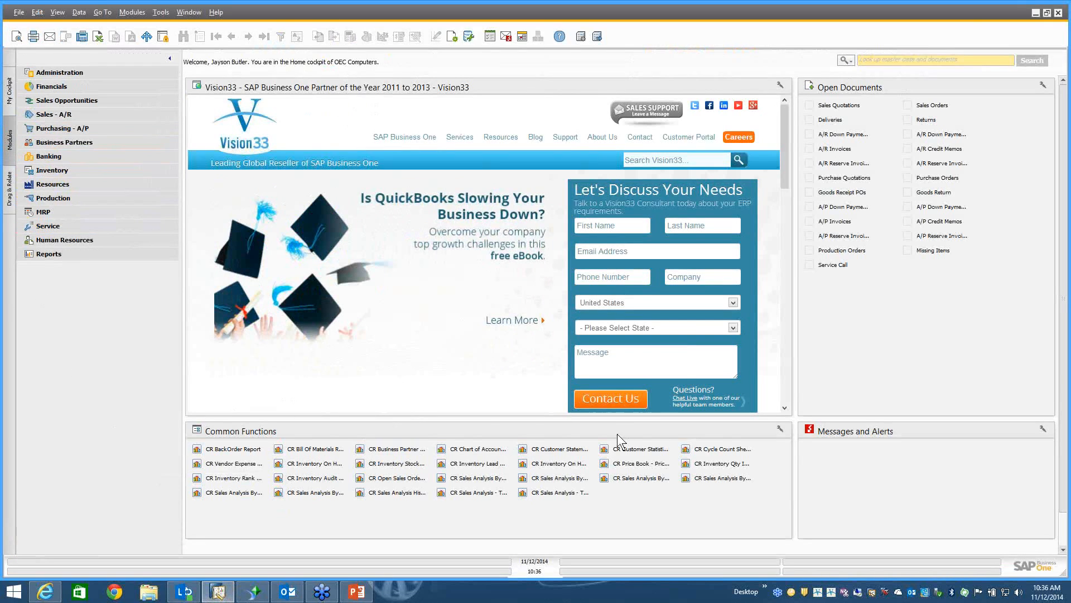
mouse_move(316, 517)
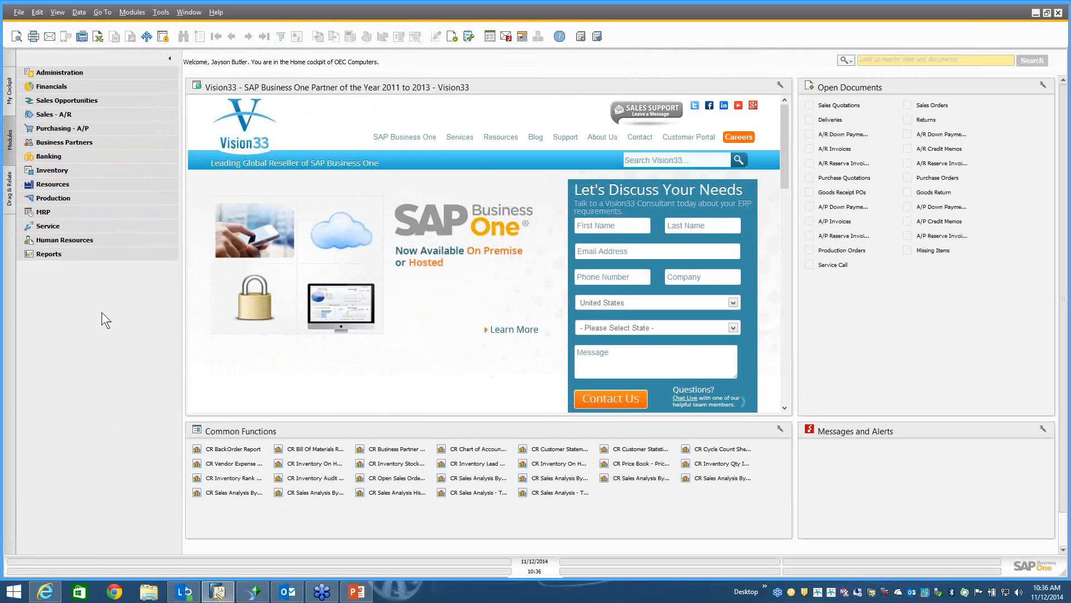
Expand Sales Reports > Samples and pick the CR BackOrder Report
left_click(52, 114)
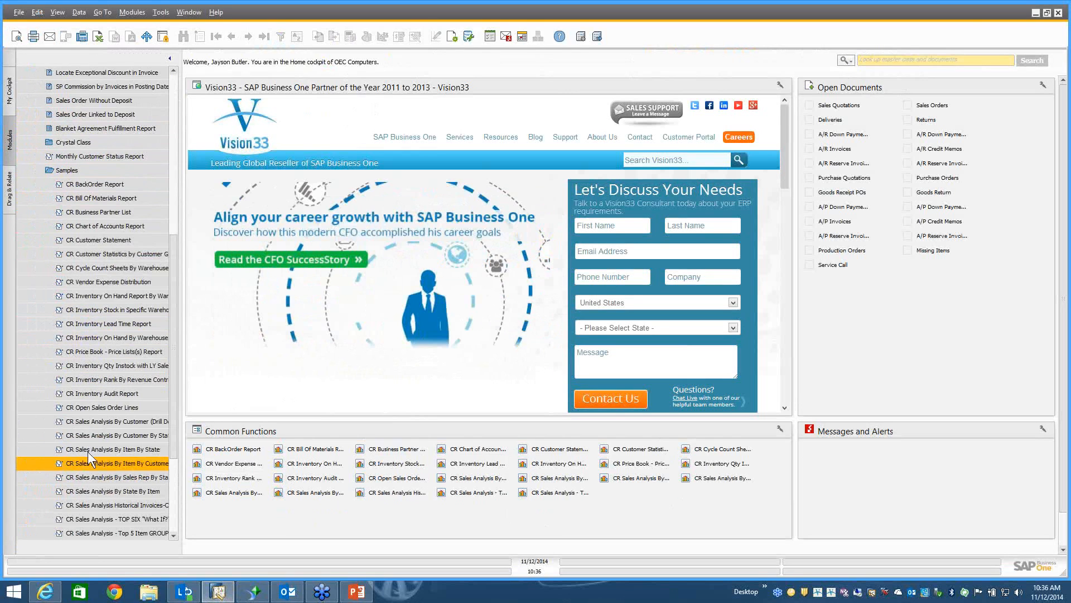
scroll("down", 3)
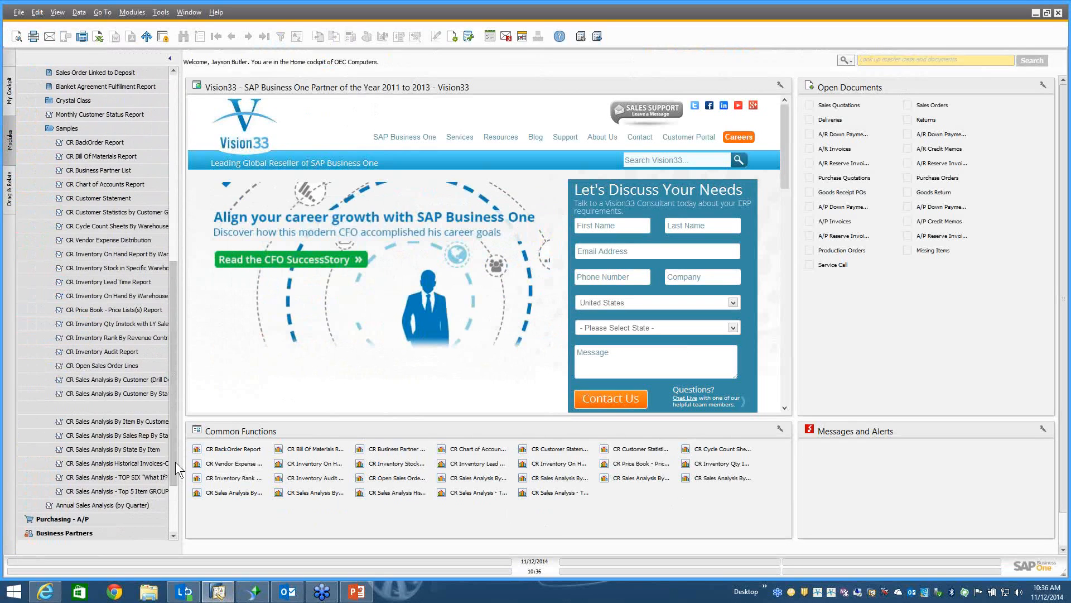
mouse_move(177, 415)
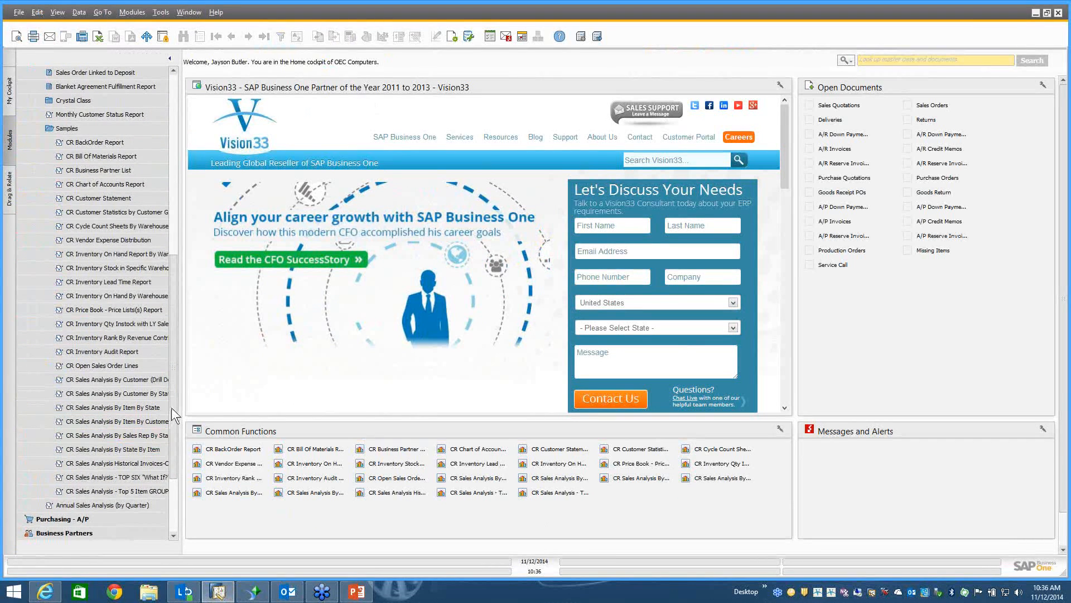
left_click(94, 142)
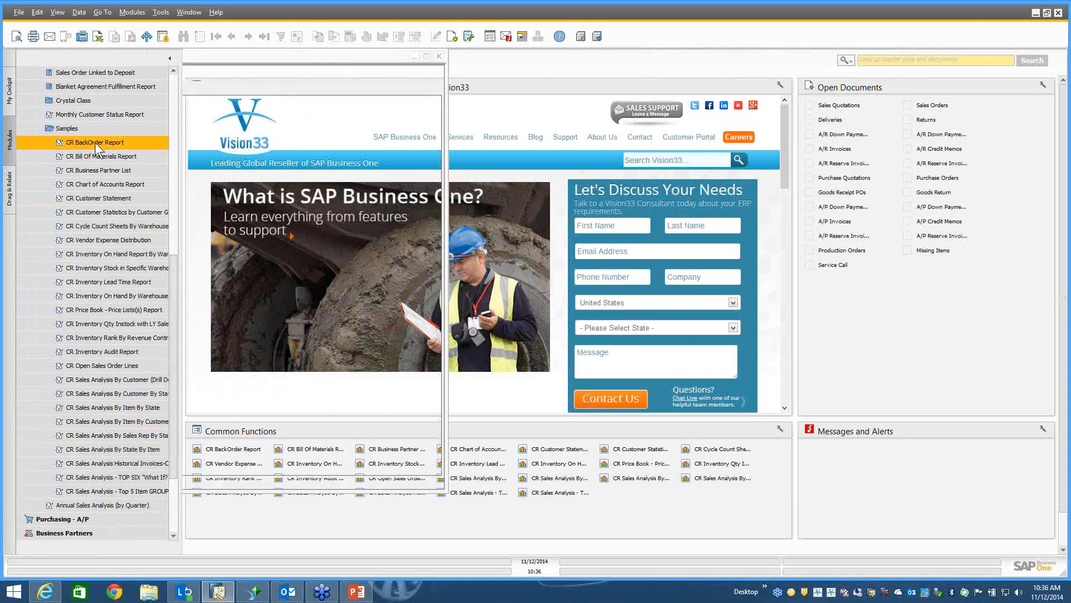
double_click(90, 142)
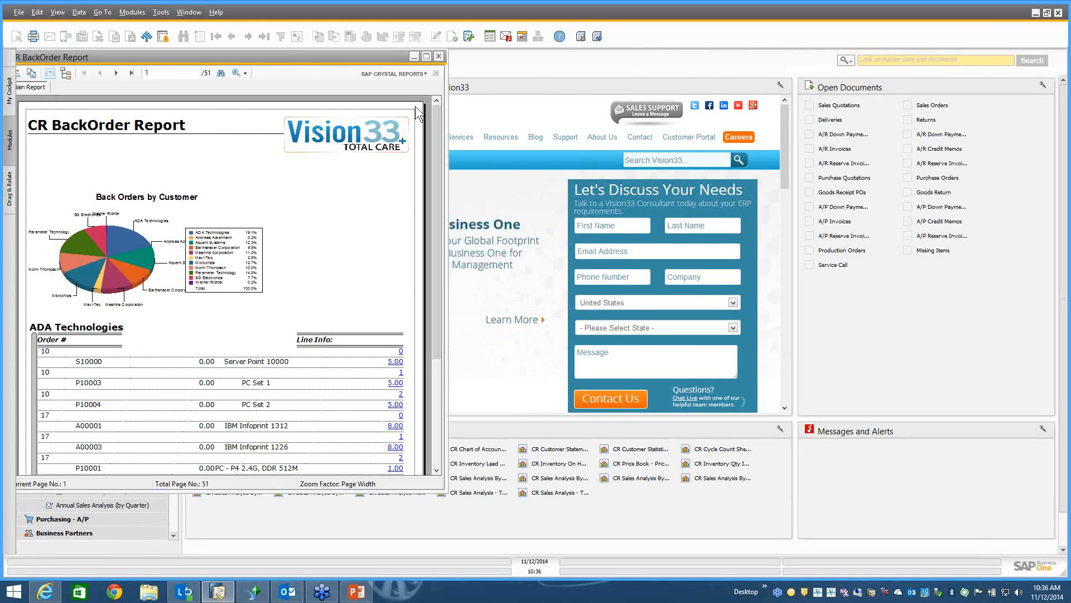
left_click(438, 56)
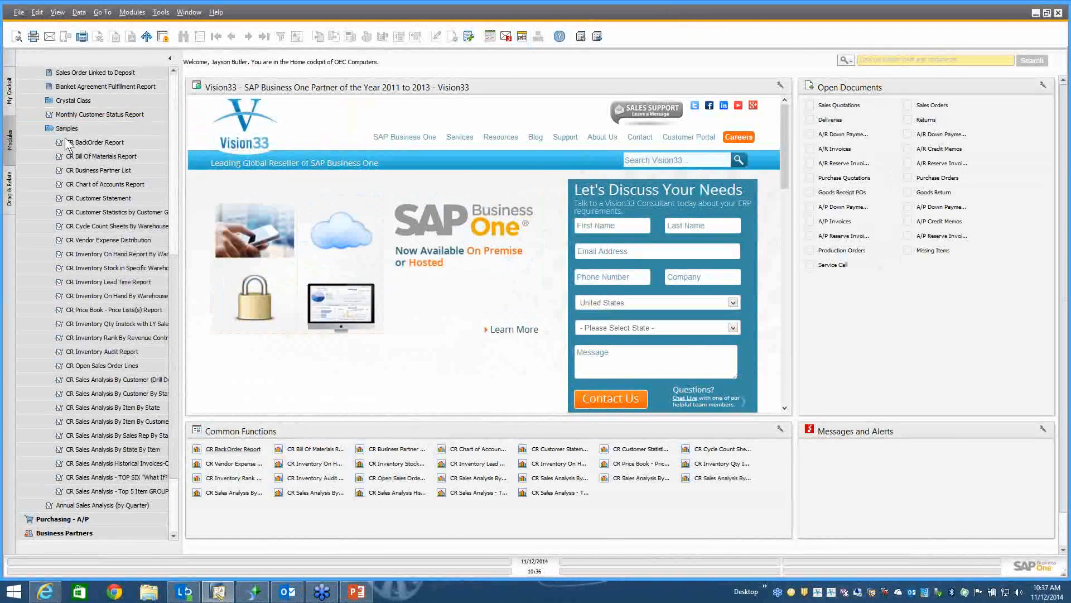
Add CR Exercise #03 from the Crystal Class folder to Common Functions and run it there
left_click(68, 128)
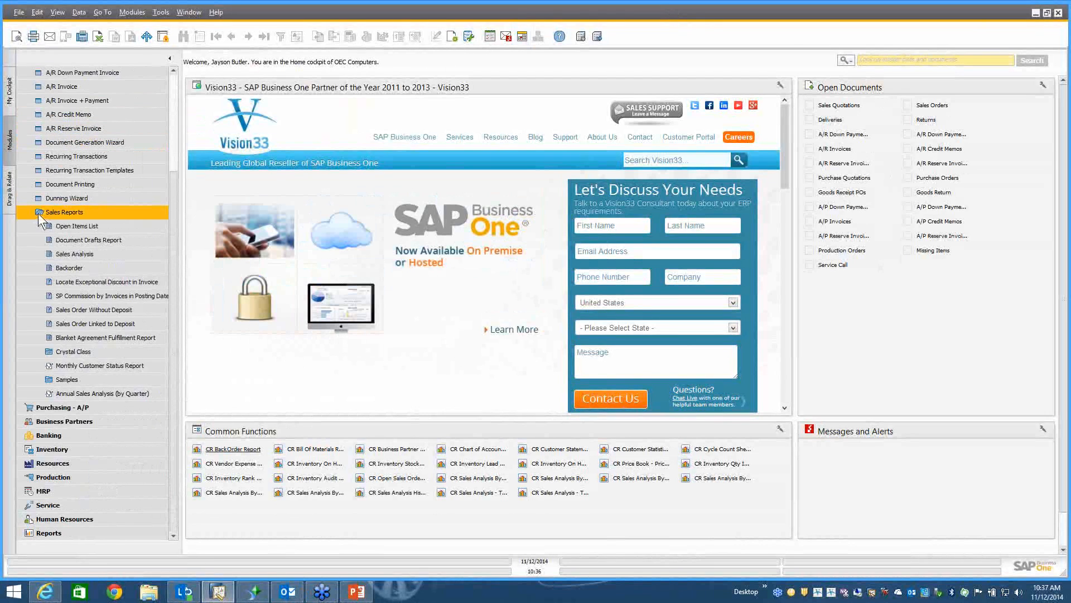
left_click(73, 352)
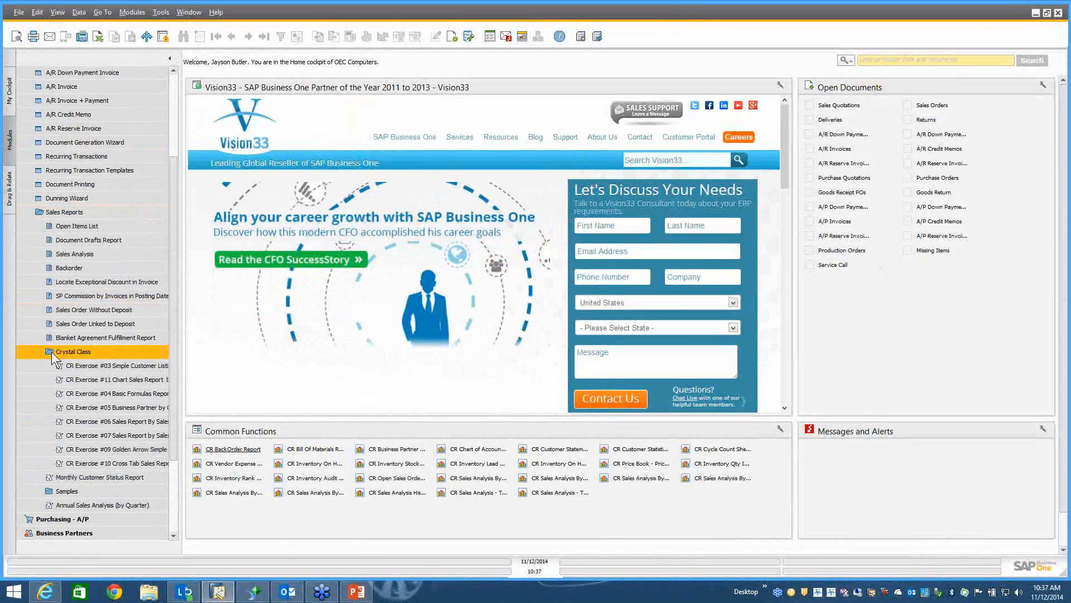
left_click(122, 366)
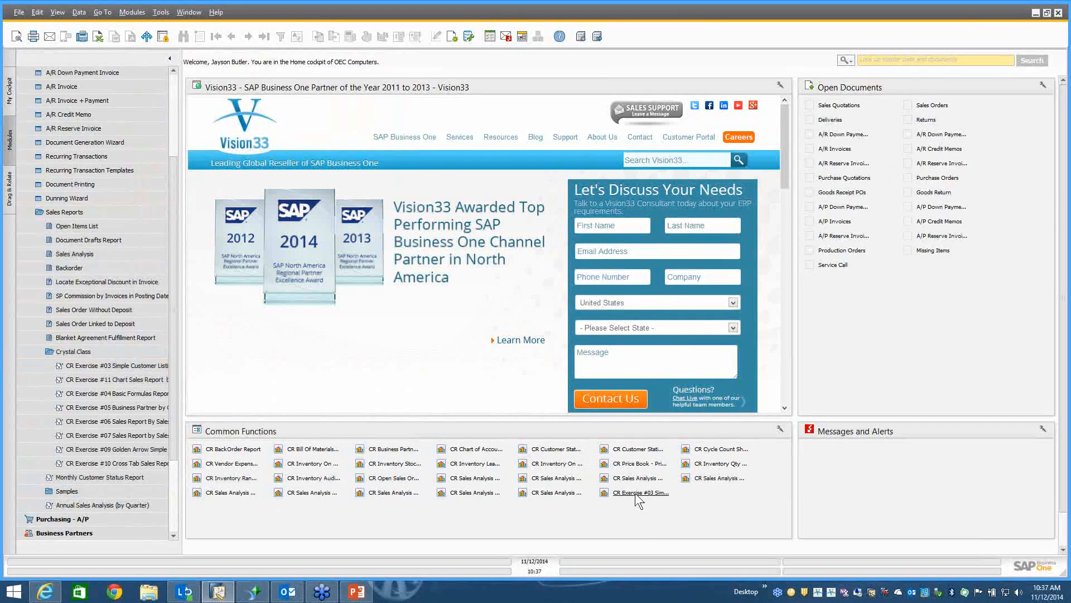
double_click(638, 492)
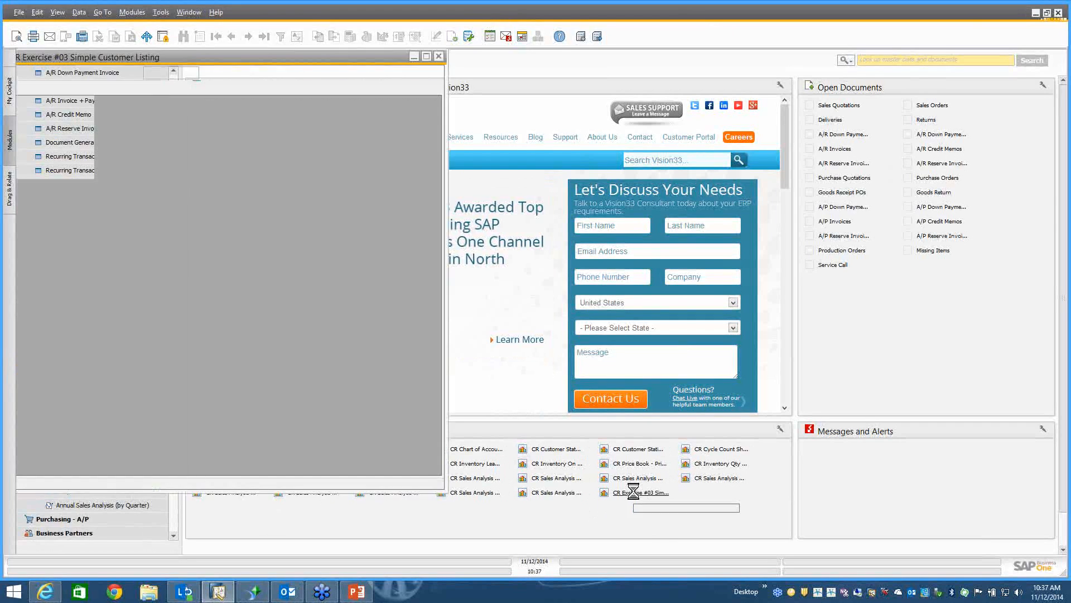
Review the Exercise #03 customer listing with balances, then close the report
double_click(639, 492)
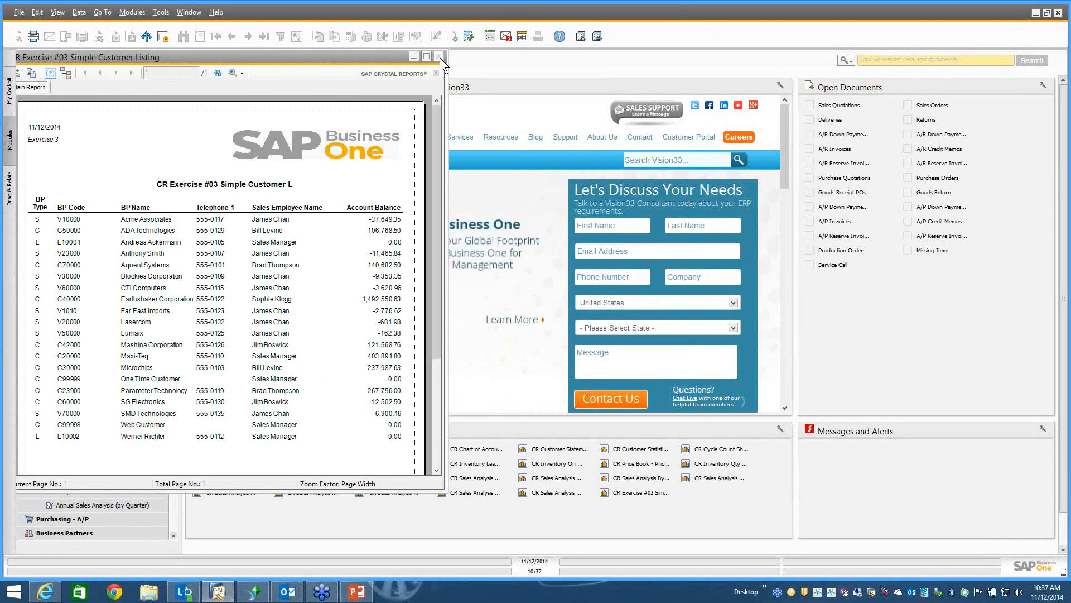
left_click(439, 57)
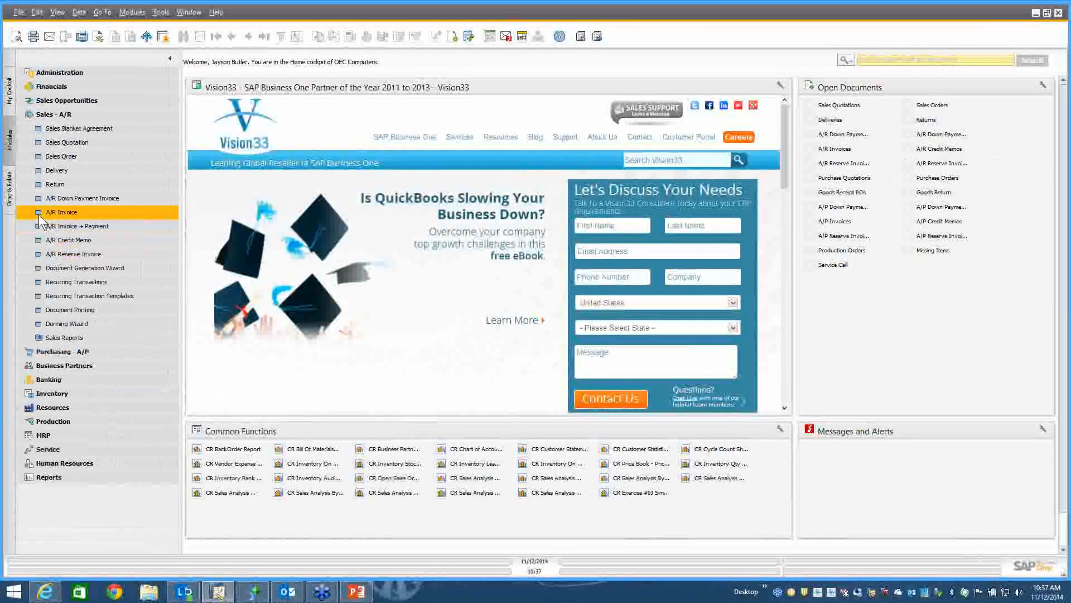
left_click(58, 114)
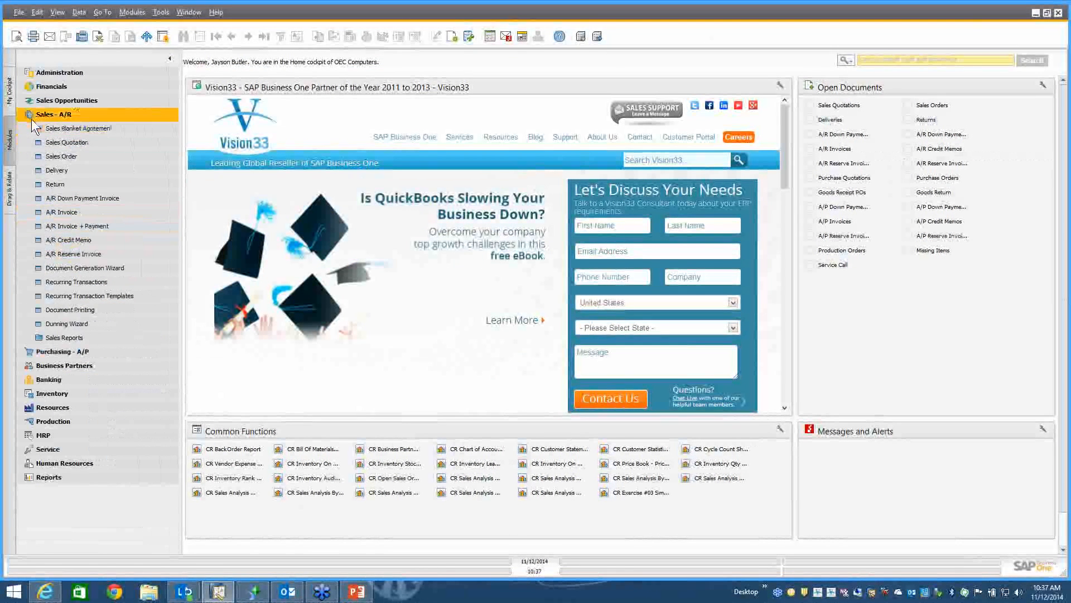
Open Report and Layout Manager from Administration > Setup > General
left_click(53, 114)
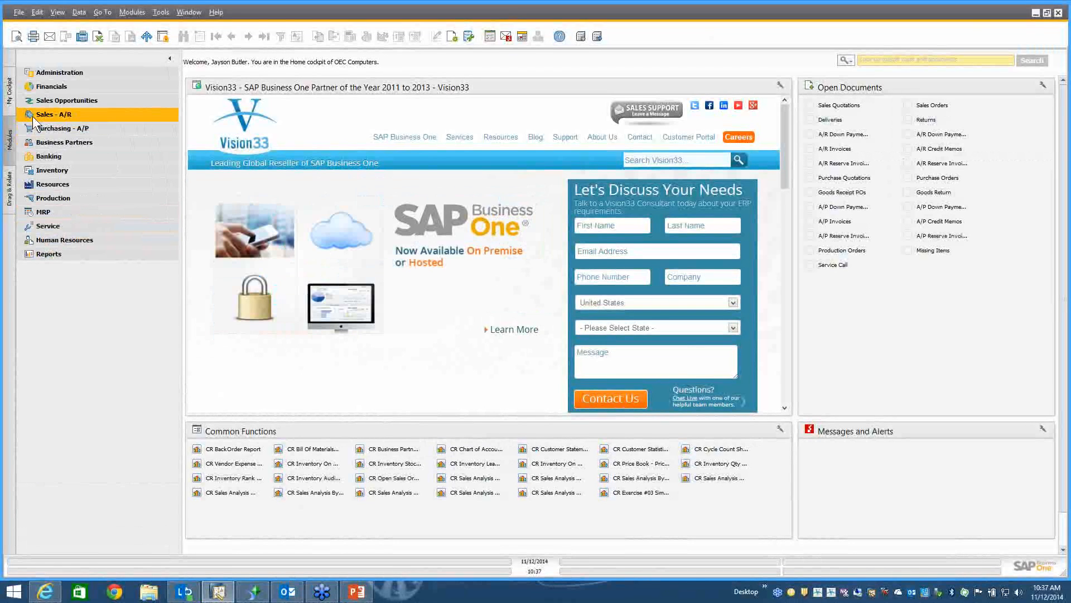
left_click(60, 71)
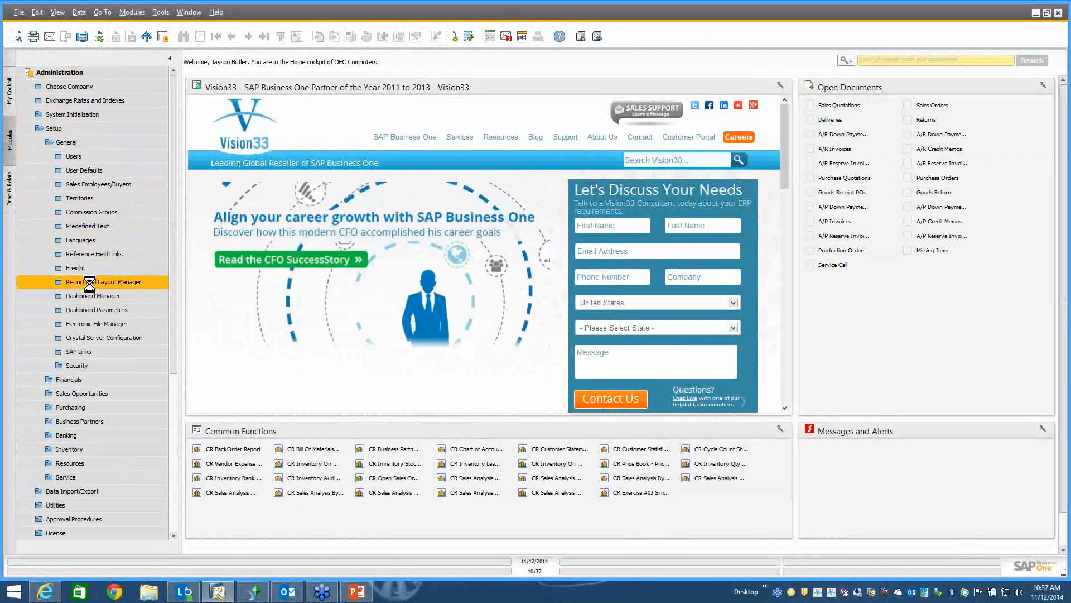
left_click(108, 281)
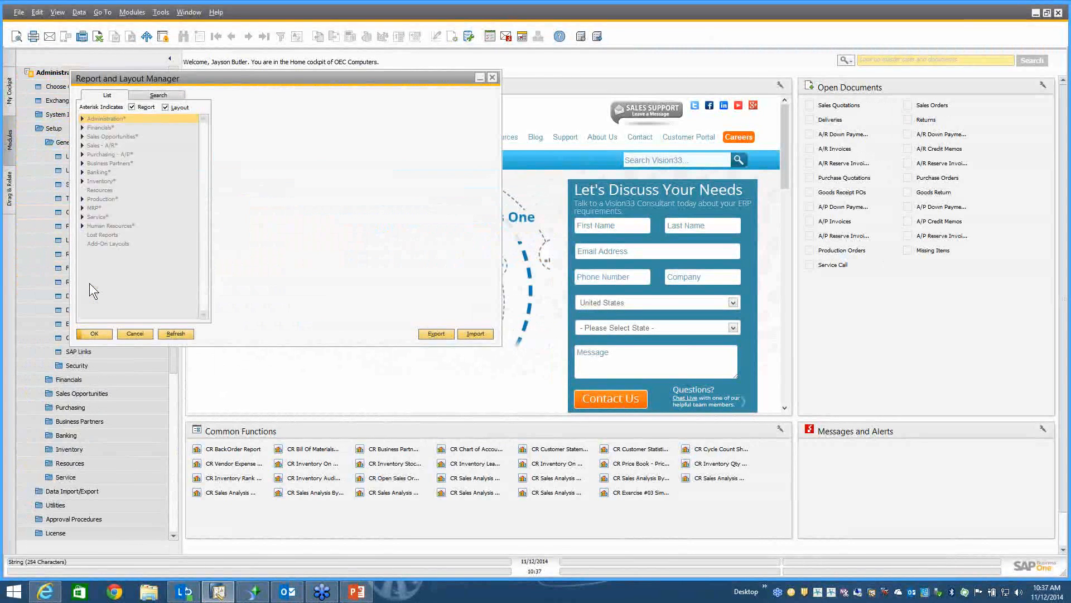
Show CR BackOrder Report's details under Sales - A/R > Sales Reports > Samples
left_click(82, 145)
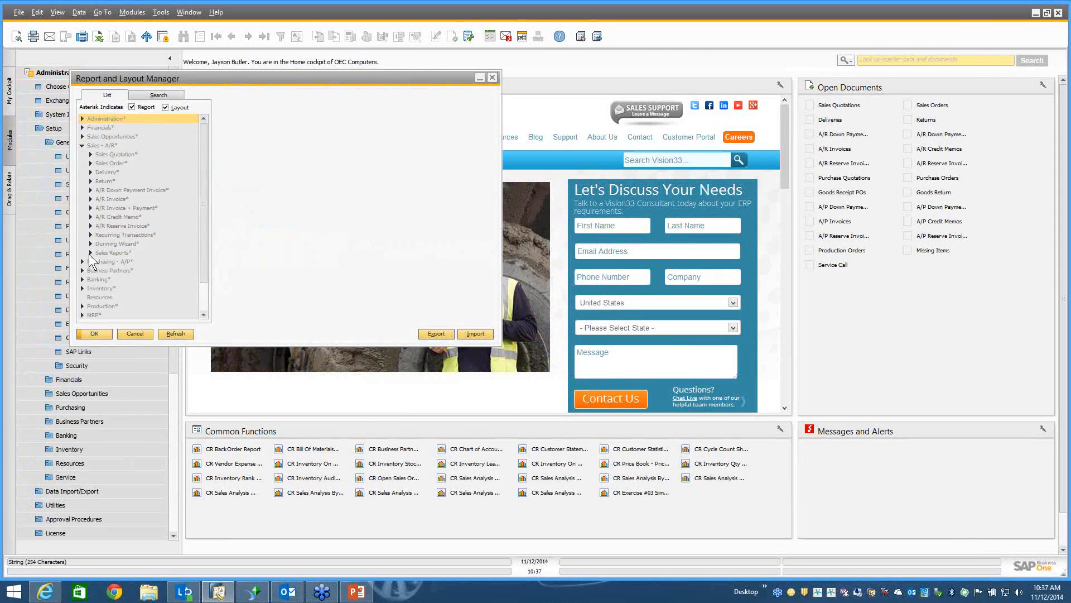
left_click(89, 254)
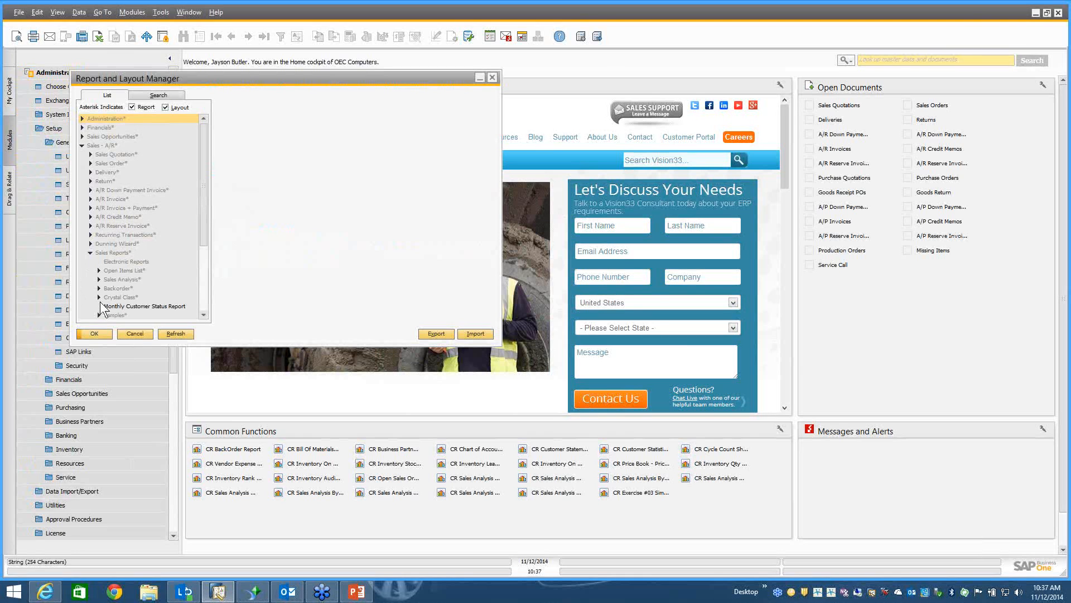
scroll("down", 3)
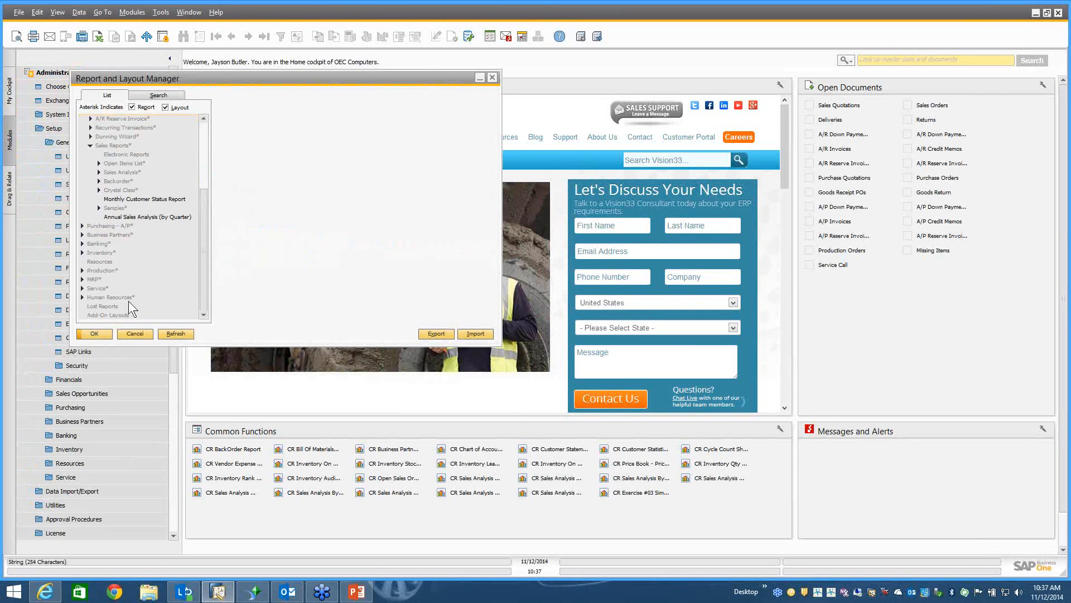
left_click(90, 207)
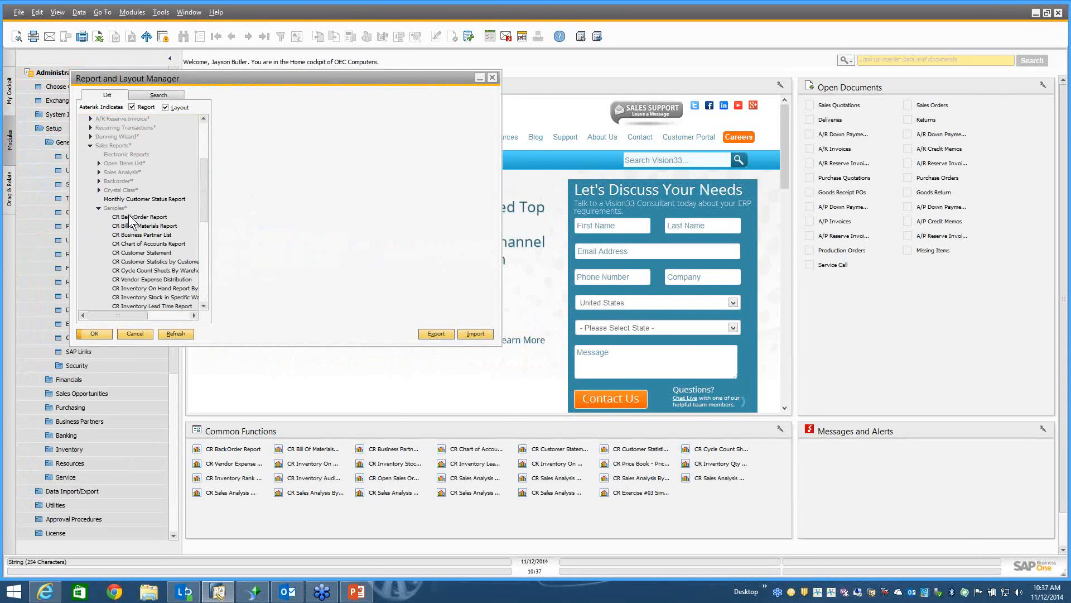
left_click(142, 218)
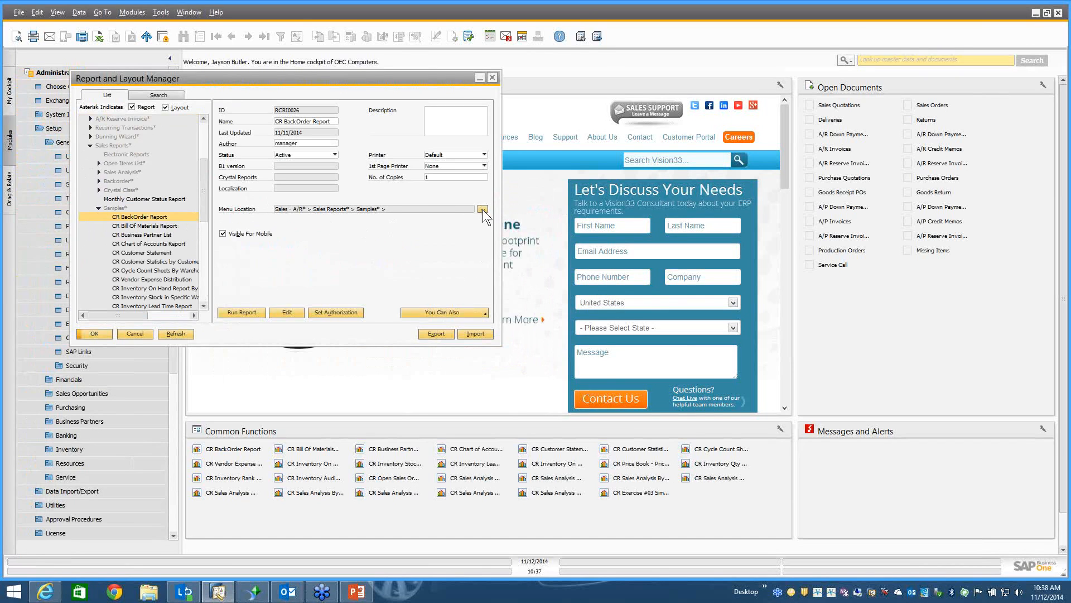
Bring up the Menu Selection Form for the CR BackOrder Report's menu location
left_click(482, 208)
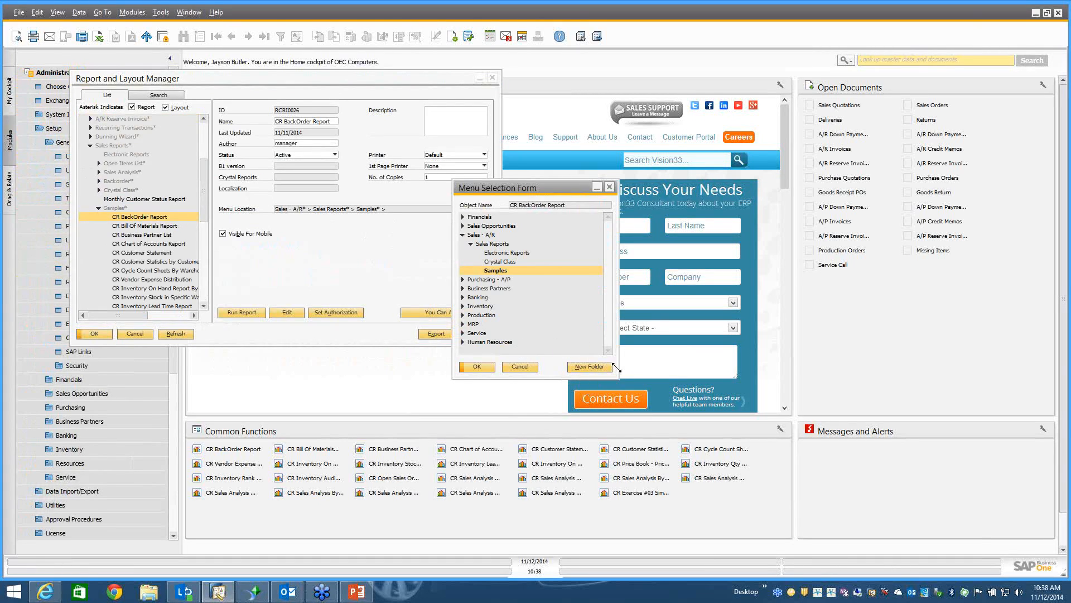
mouse_move(613, 367)
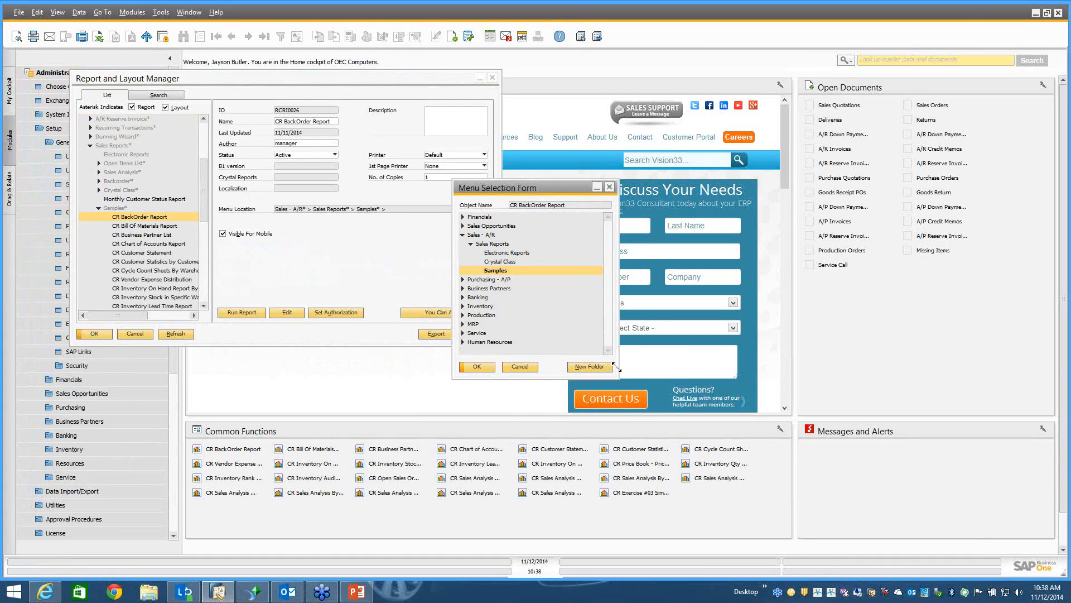